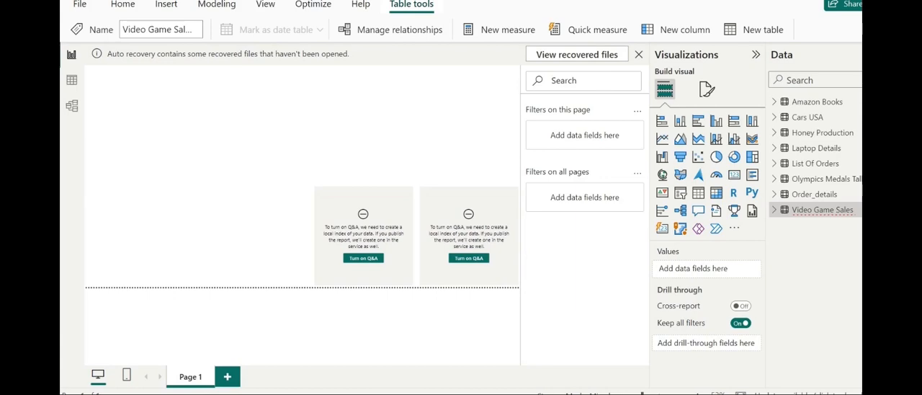
mouse_move(258, 254)
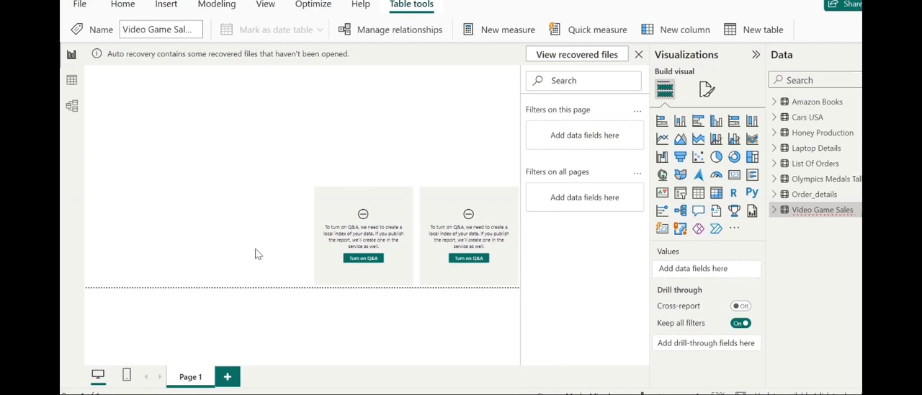
mouse_move(70, 78)
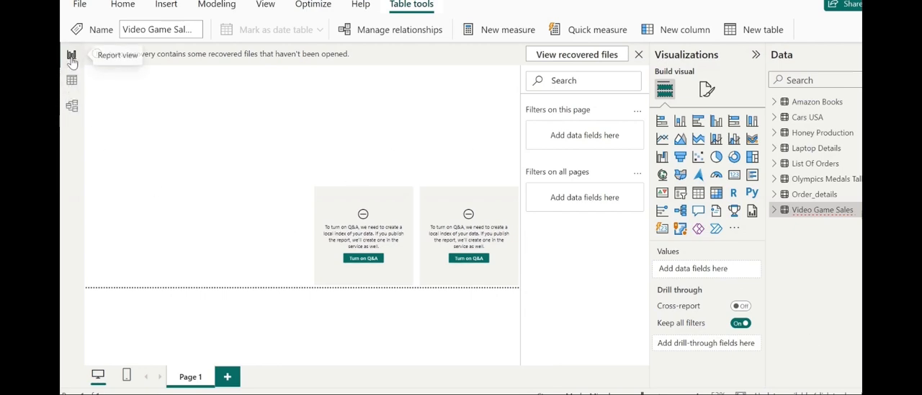
mouse_move(193, 202)
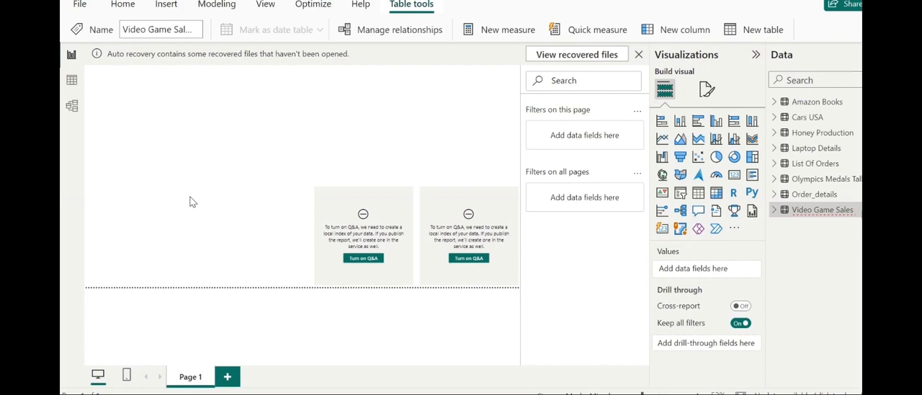
mouse_move(72, 79)
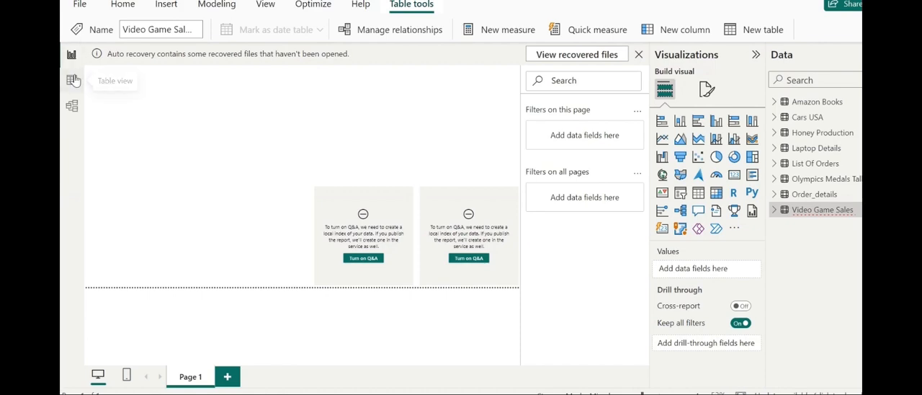
mouse_move(72, 85)
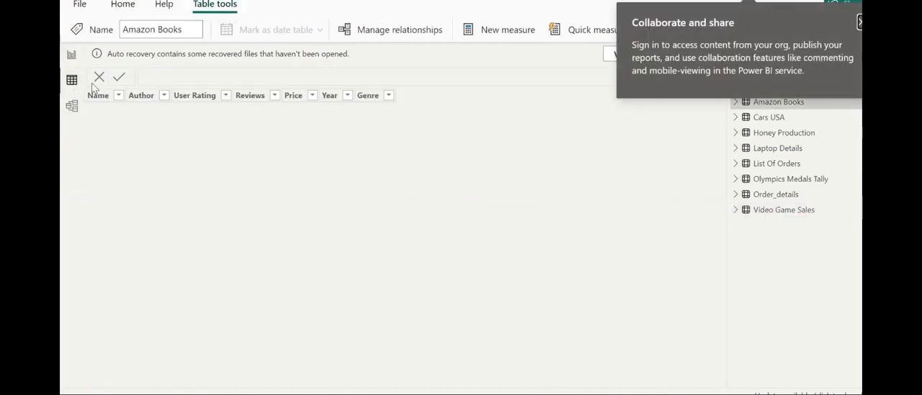
mouse_move(338, 98)
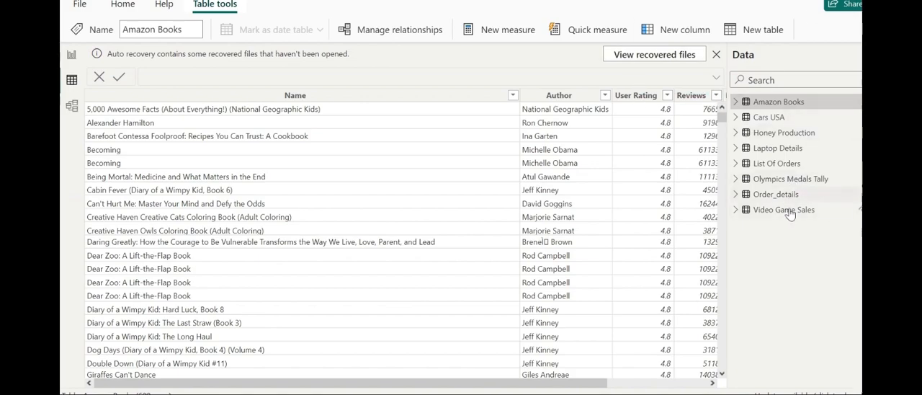
Select the Video Game Sales table, which cannot display under DirectQuery storage mode
left_click(784, 209)
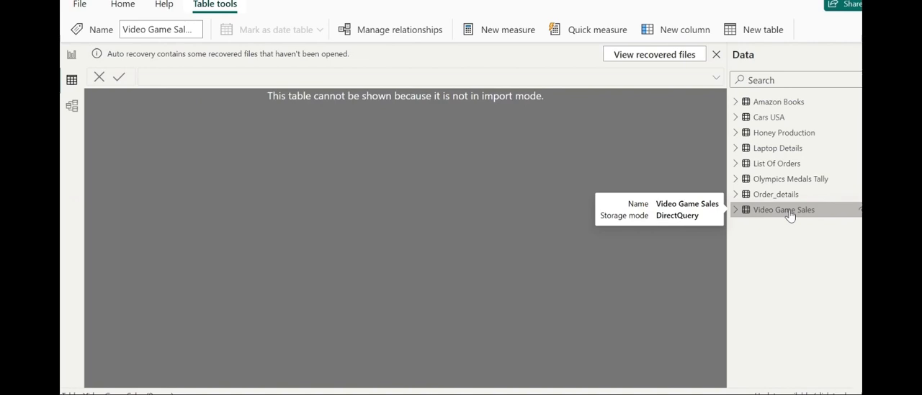
mouse_move(73, 107)
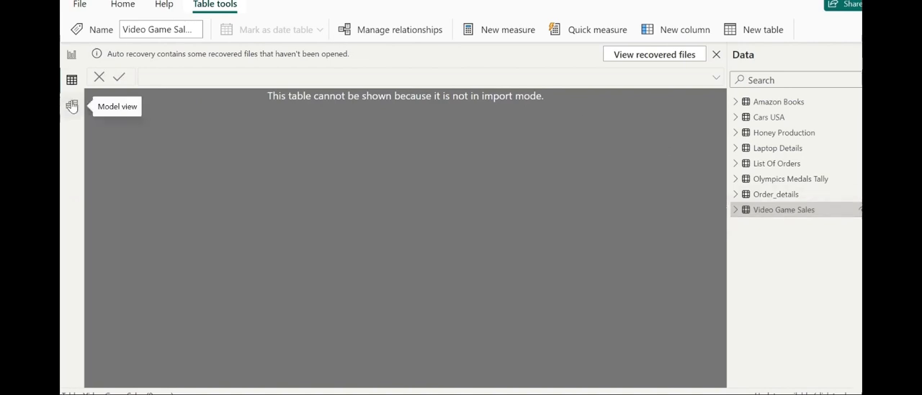
mouse_move(72, 59)
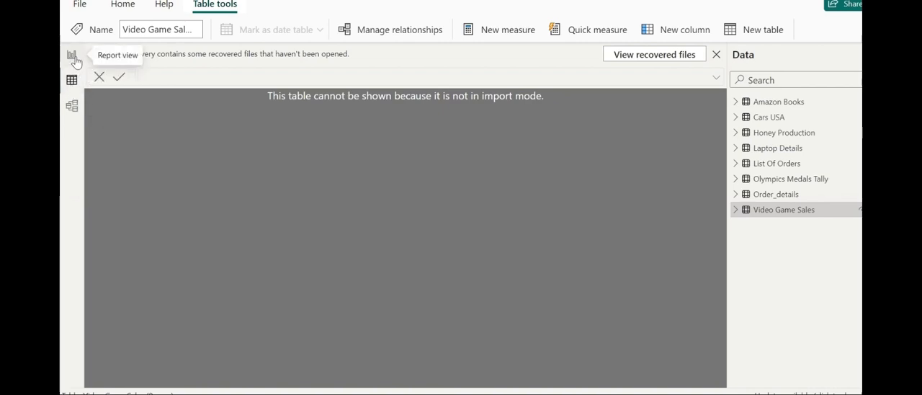
Add a blank clustered column chart to the report page and expand the Video Game Sales fields
left_click(72, 57)
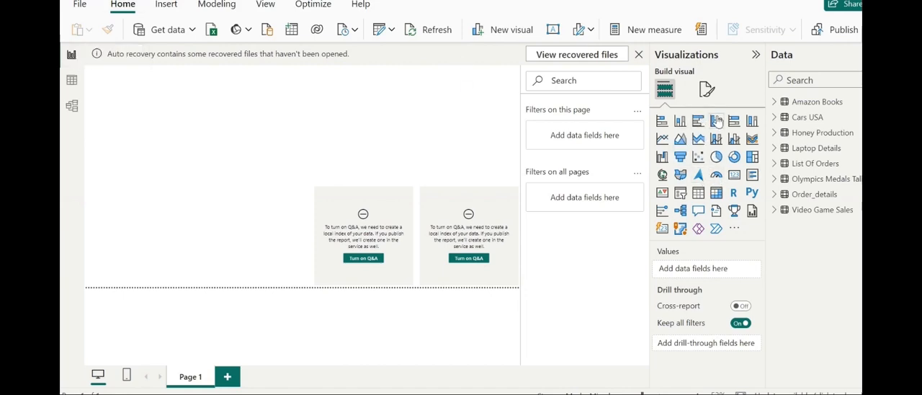
mouse_move(717, 121)
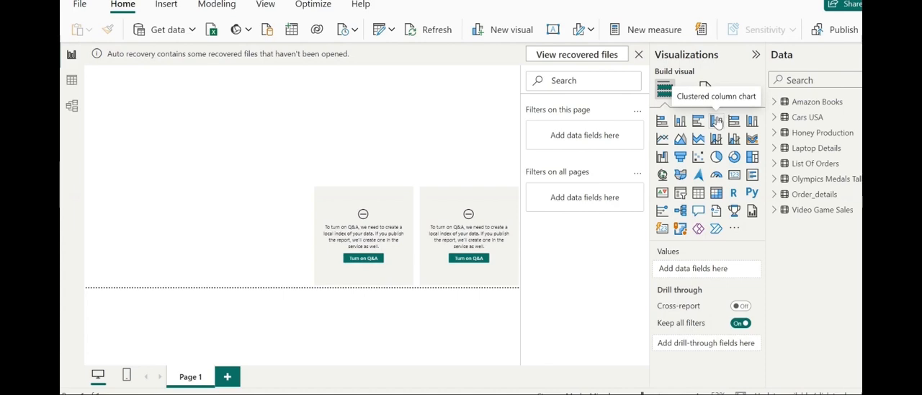
left_click(717, 121)
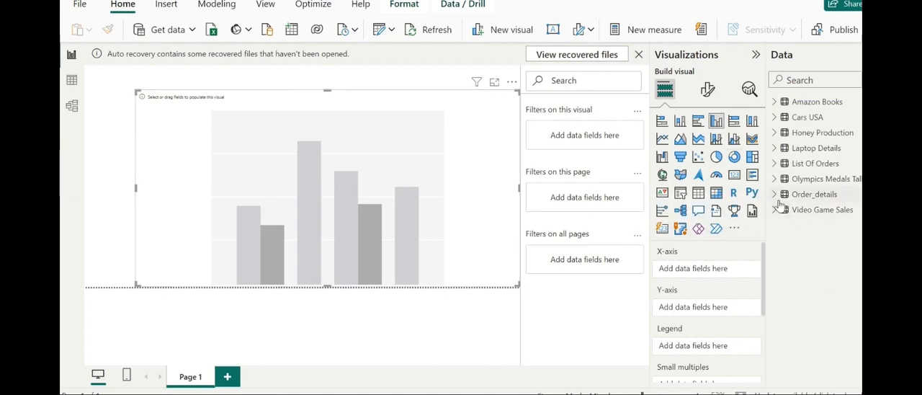
mouse_move(778, 214)
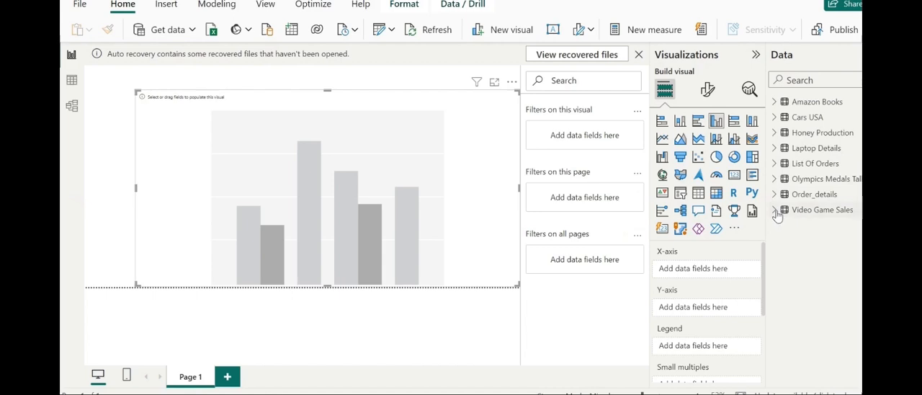
left_click(780, 211)
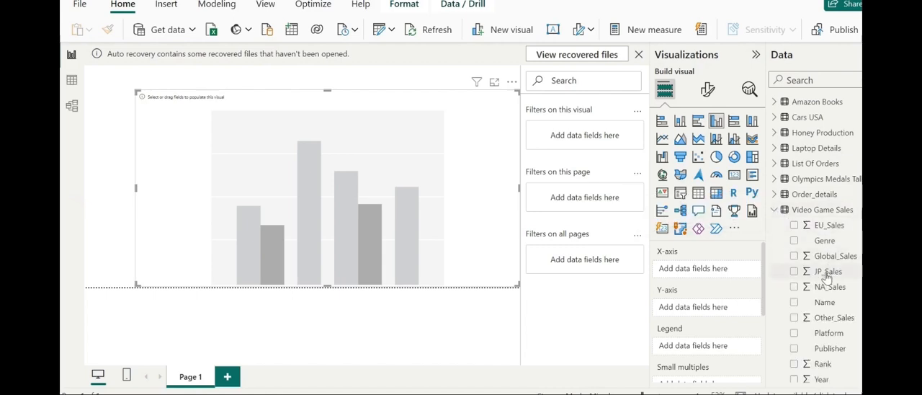
mouse_move(827, 274)
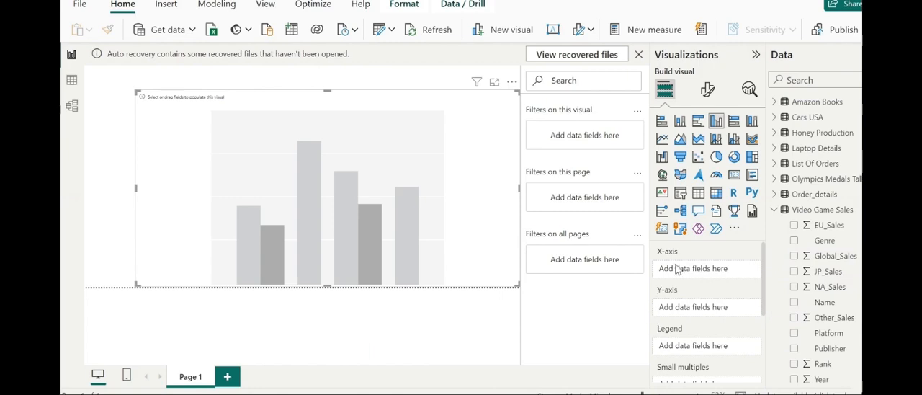
mouse_move(693, 307)
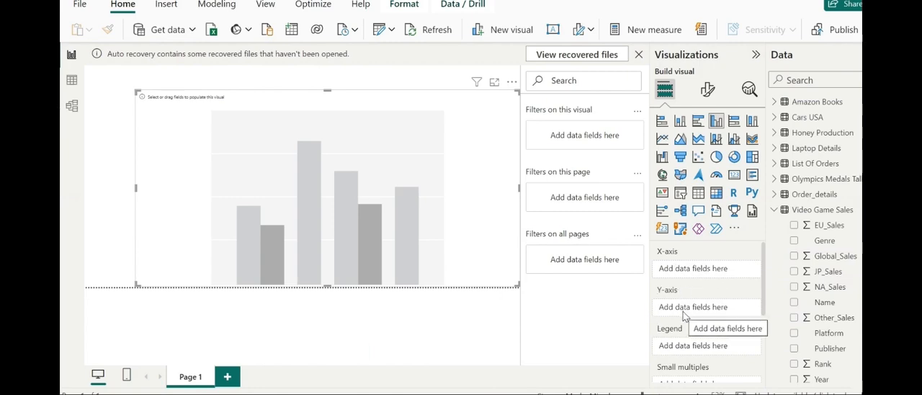
mouse_move(732, 248)
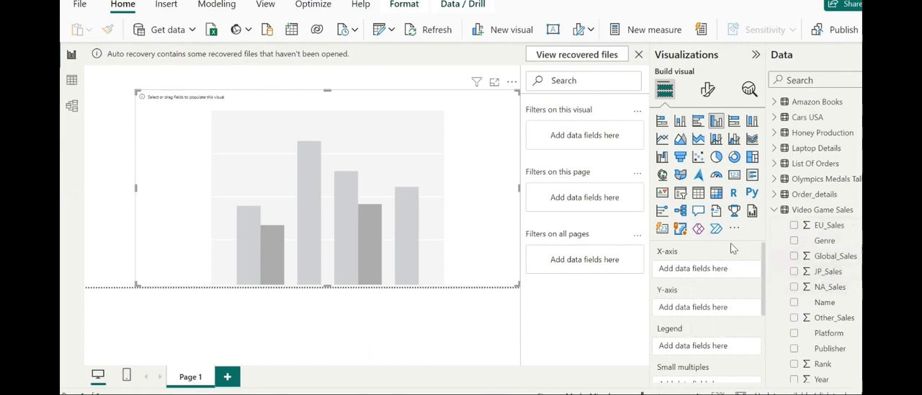
mouse_move(700, 273)
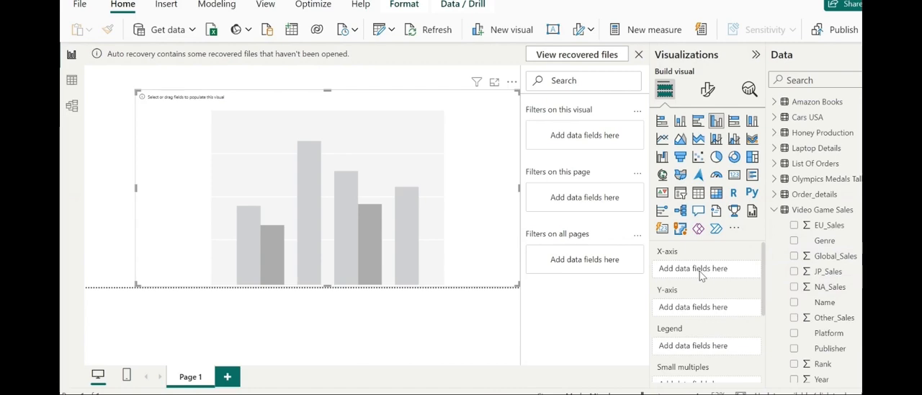
mouse_move(824, 239)
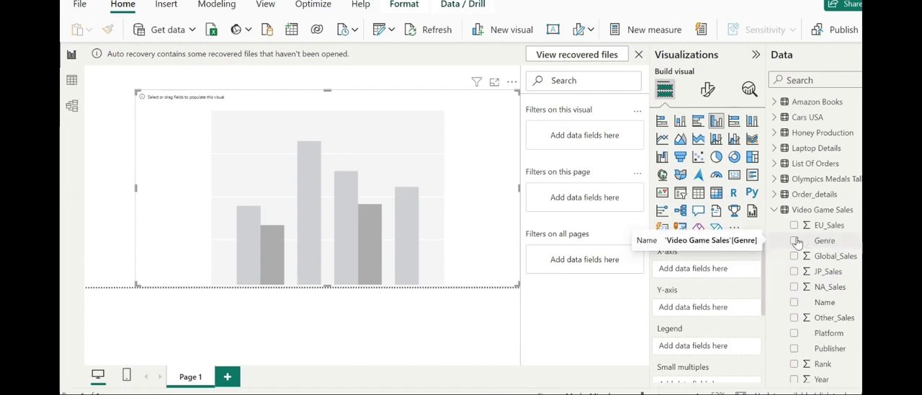
left_click(795, 239)
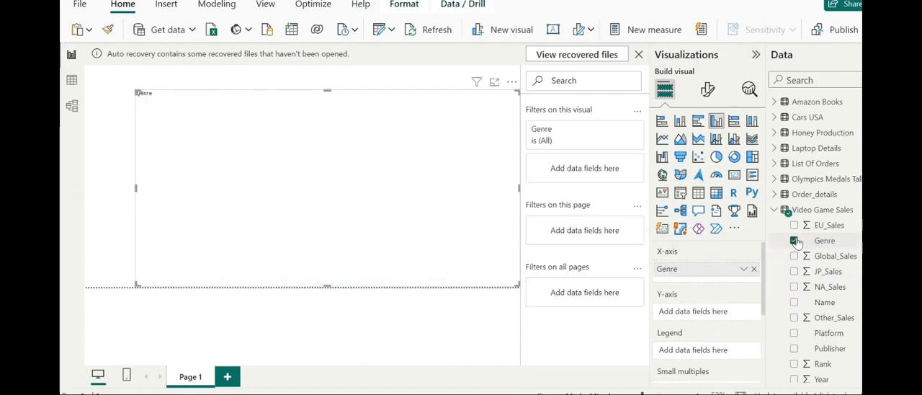
left_click(795, 240)
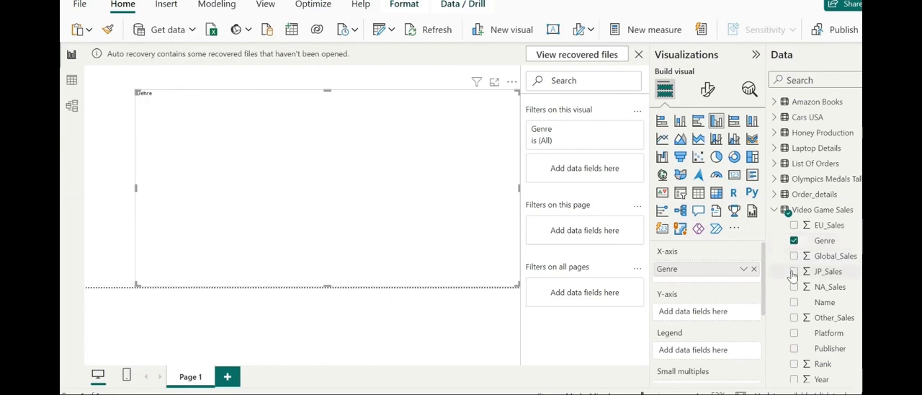
left_click(795, 271)
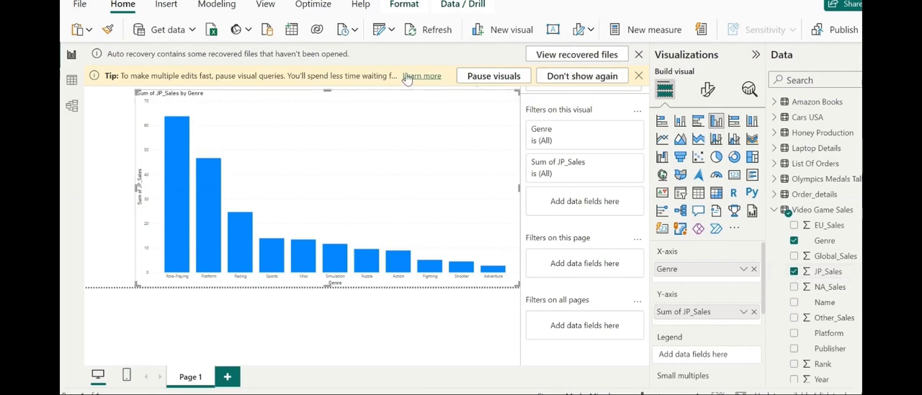
mouse_move(335, 85)
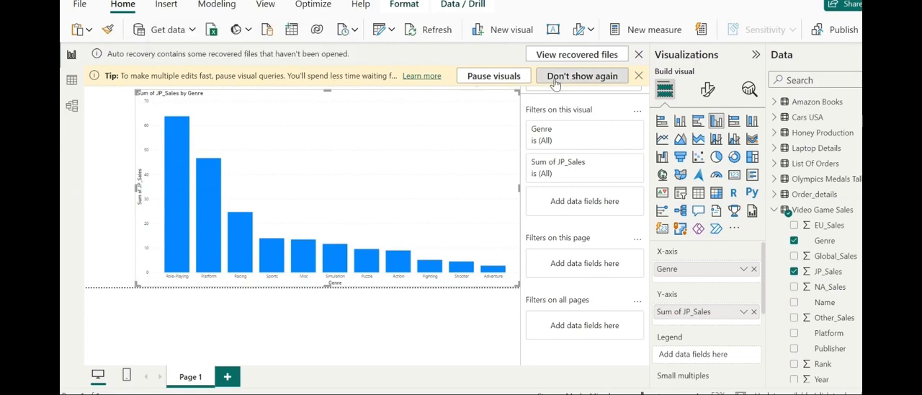
left_click(588, 75)
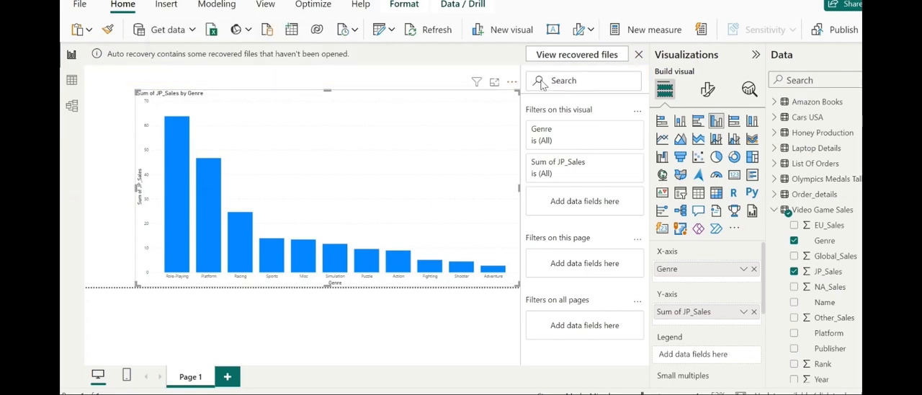
mouse_move(494, 81)
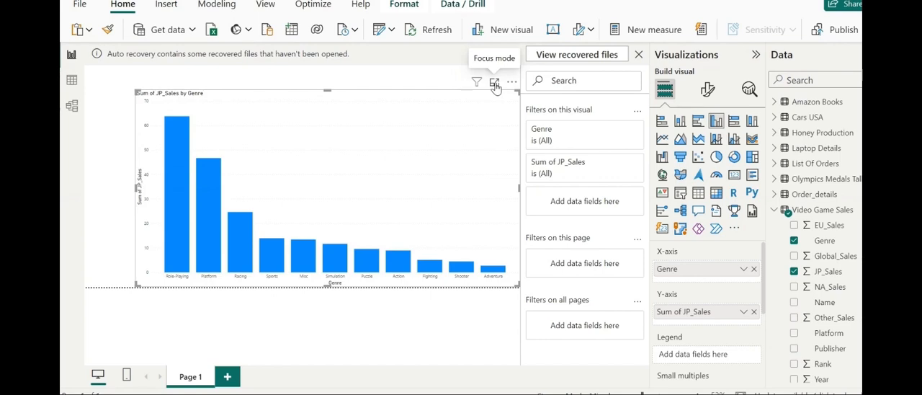
Enlarge the Sum of JP_Sales by Genre chart into focus mode to read Adventure's 2.69
left_click(494, 82)
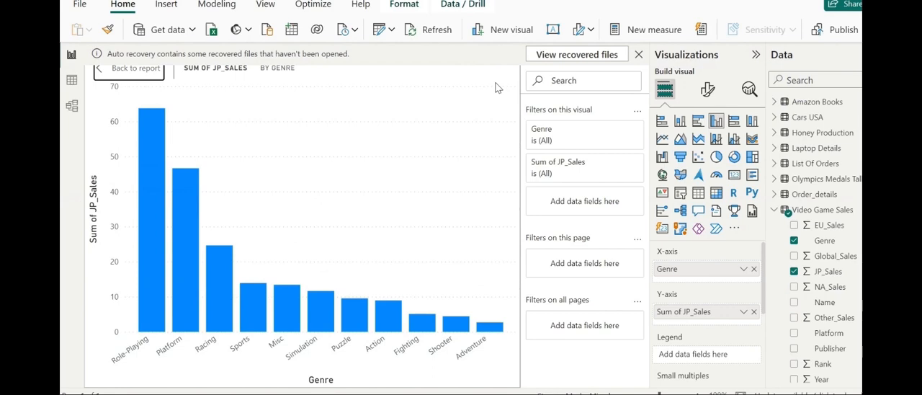
mouse_move(459, 219)
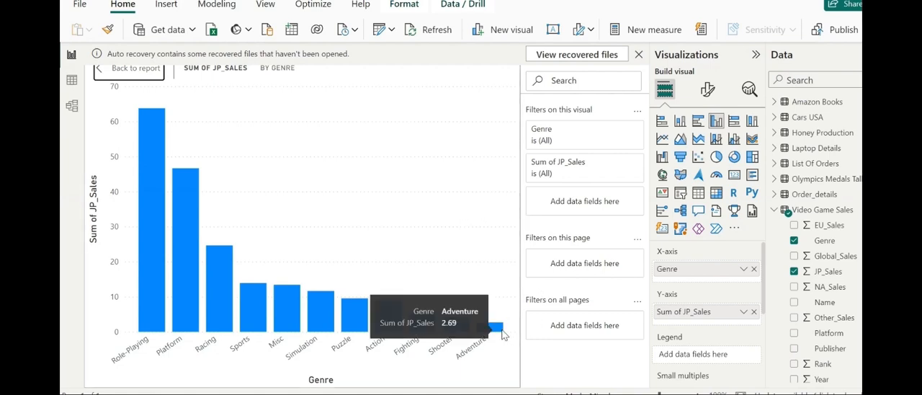
mouse_move(503, 284)
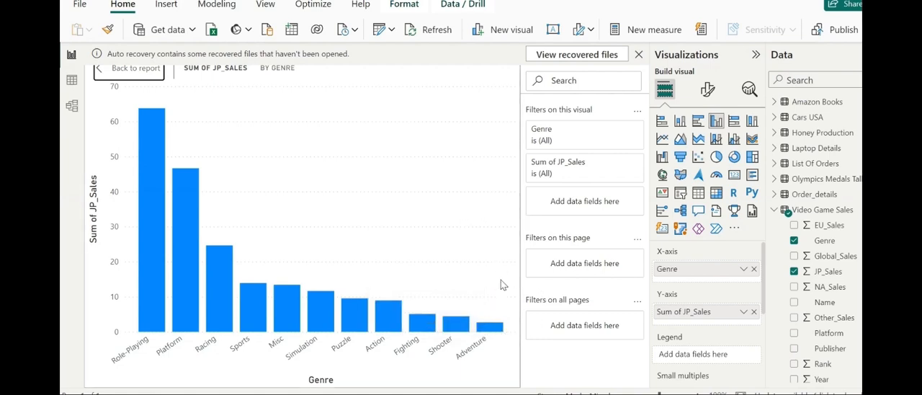
mouse_move(497, 326)
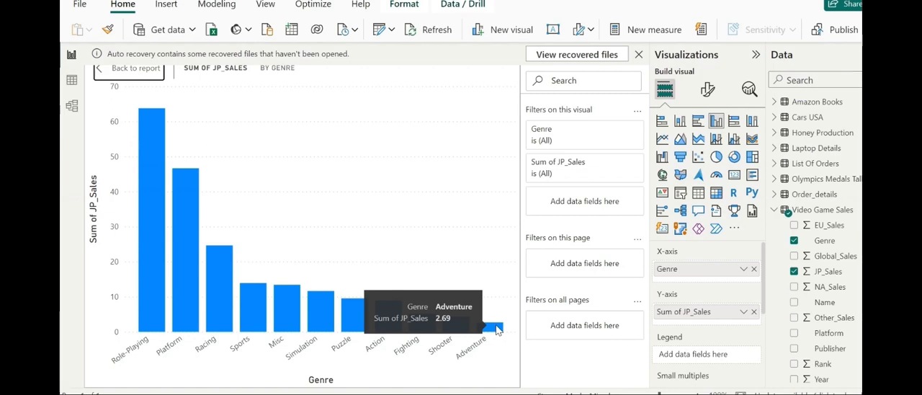
mouse_move(105, 308)
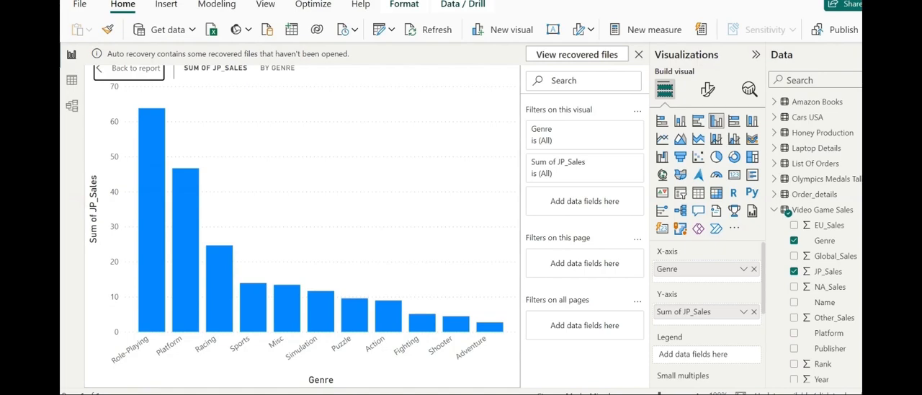
mouse_move(568, 368)
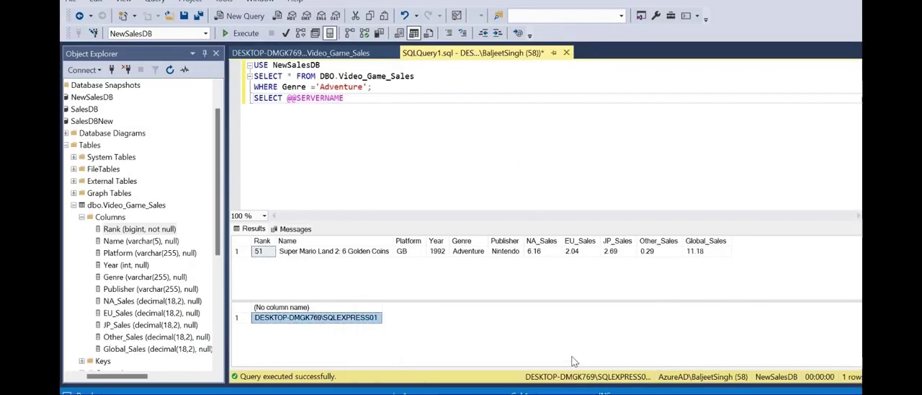
mouse_move(523, 182)
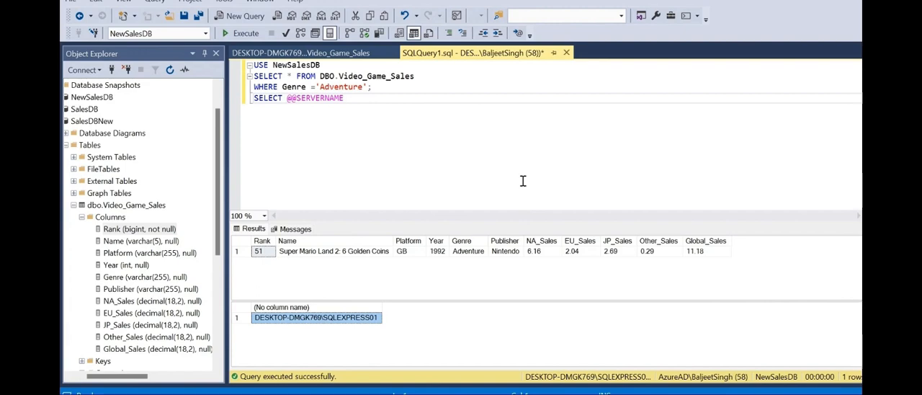
mouse_move(375, 125)
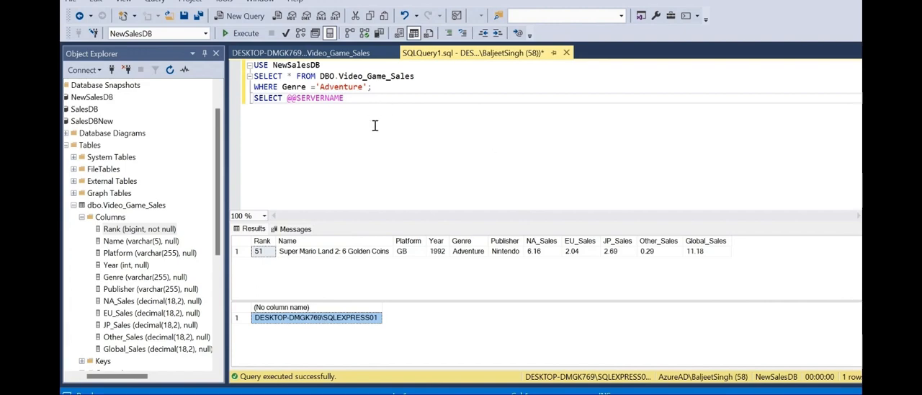
Begin a new UPDATE dbo.Video_Game_Sales statement below the existing query text
left_click(351, 98)
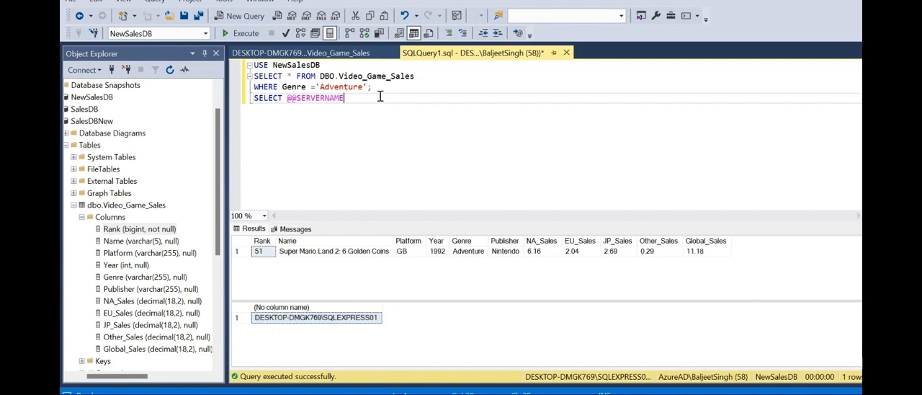
key("Enter")
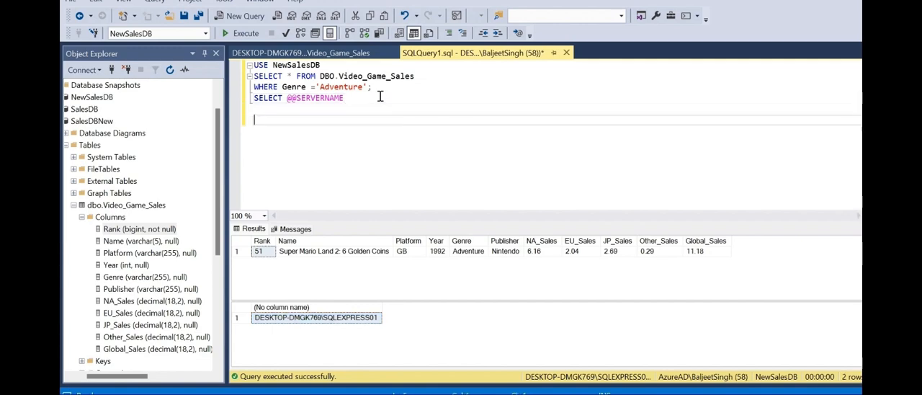
type("U")
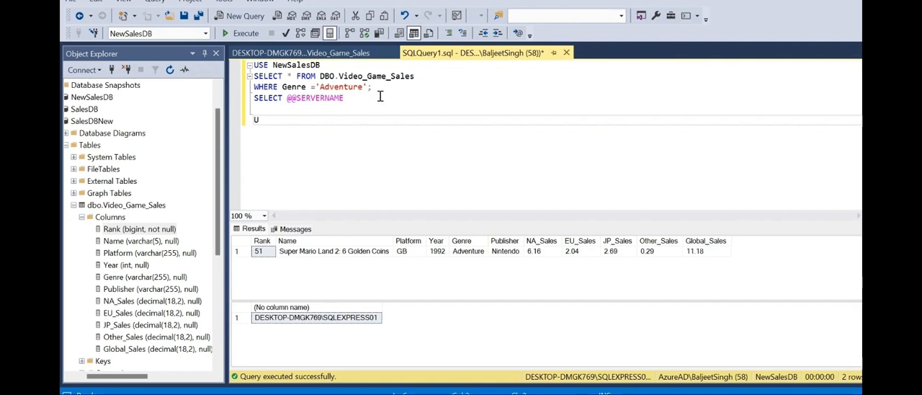
type("PDATE")
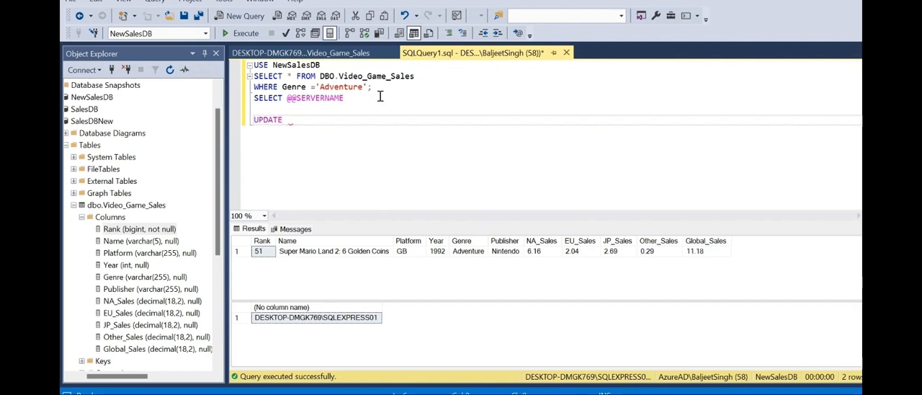
type("DBO")
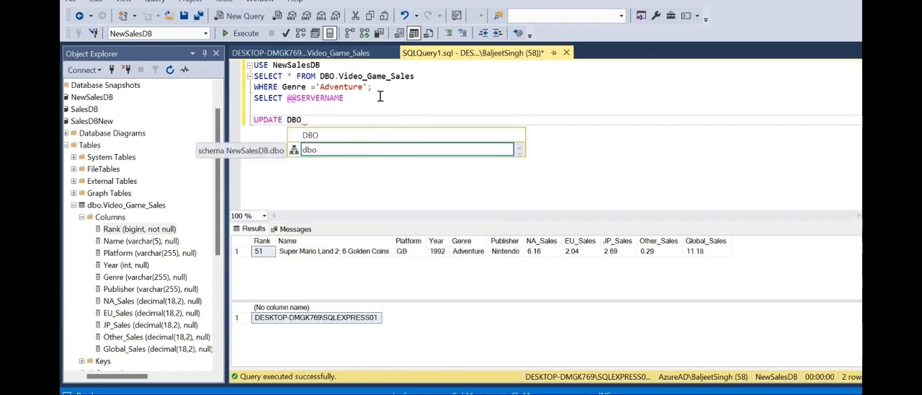
type(".")
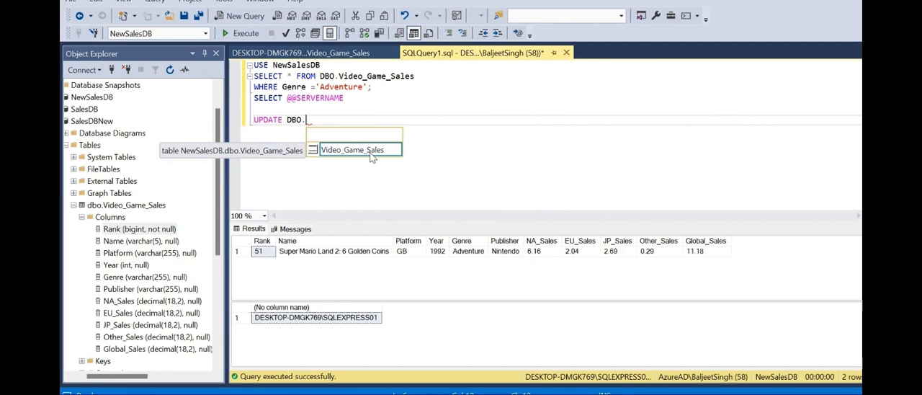
key("Tab")
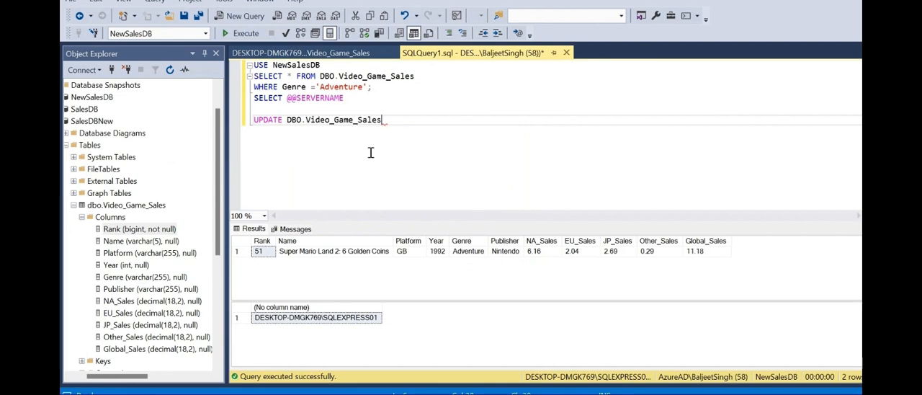
Complete the statement with SET JP_Sales = 10 WHERE Genre = 'Adventure'
type("SET")
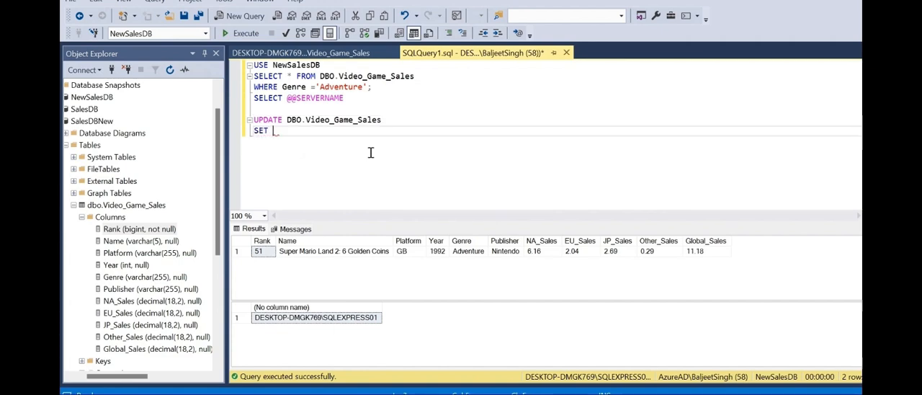
type("JP_Sales")
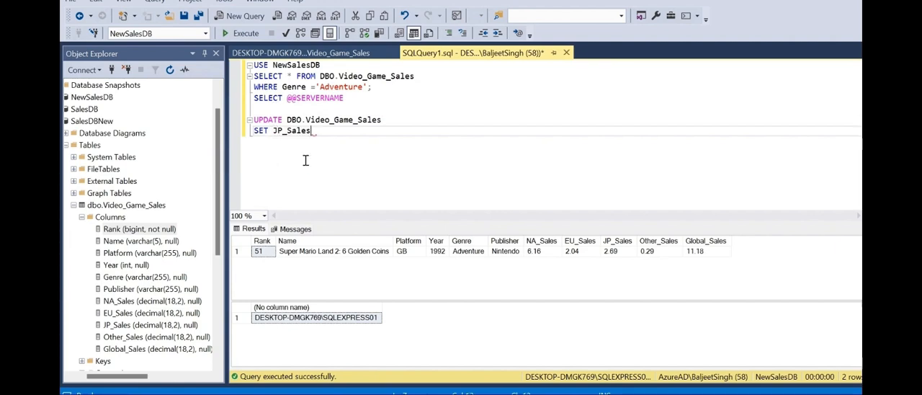
type("= 10")
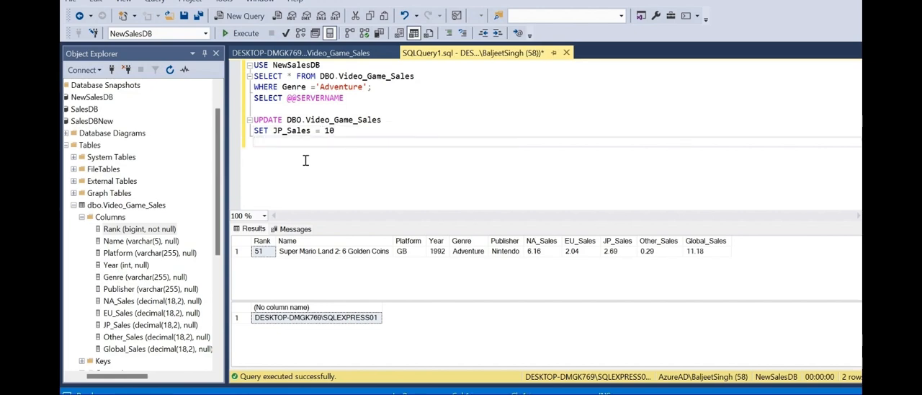
type("WHERE")
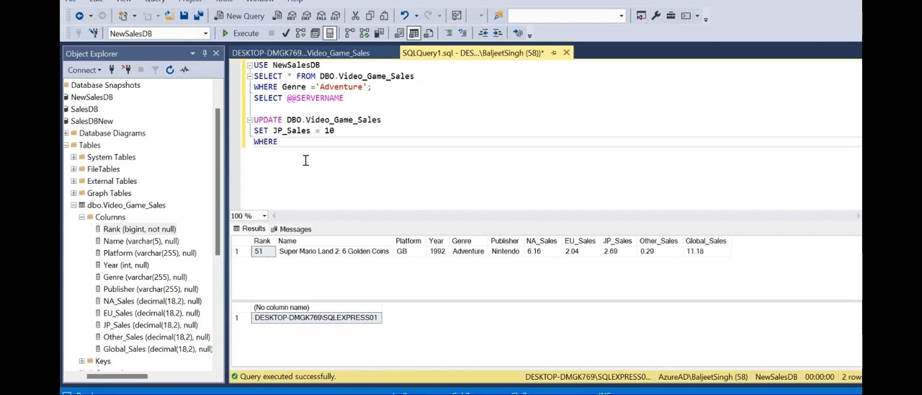
type("GEN")
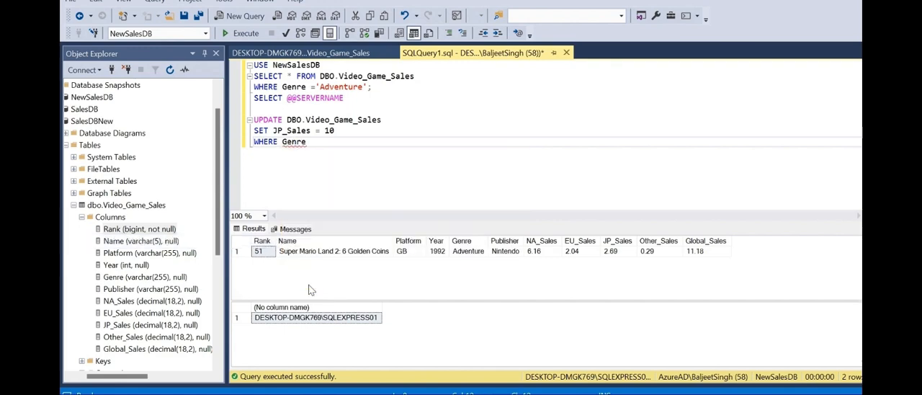
type("= '")
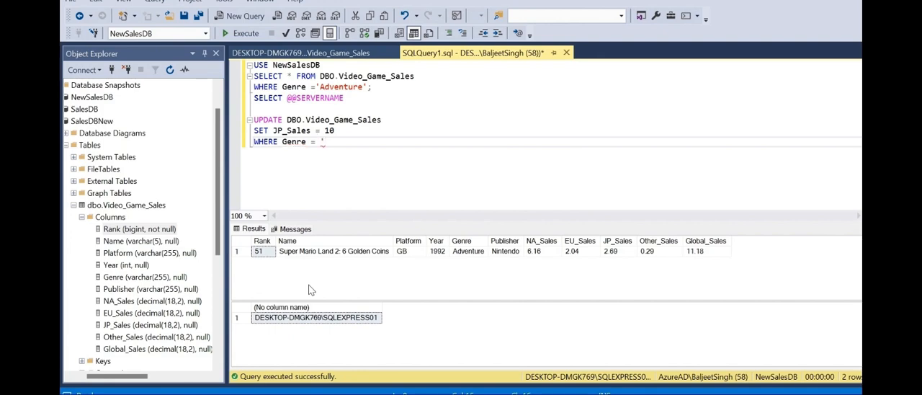
type("Advantu")
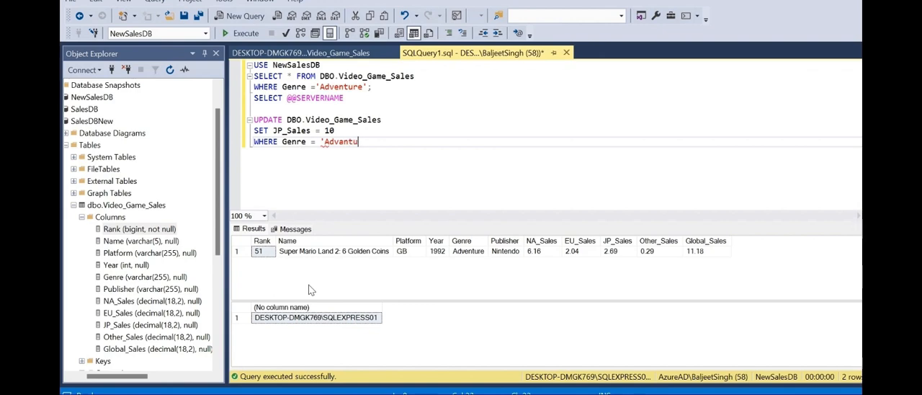
type("re")
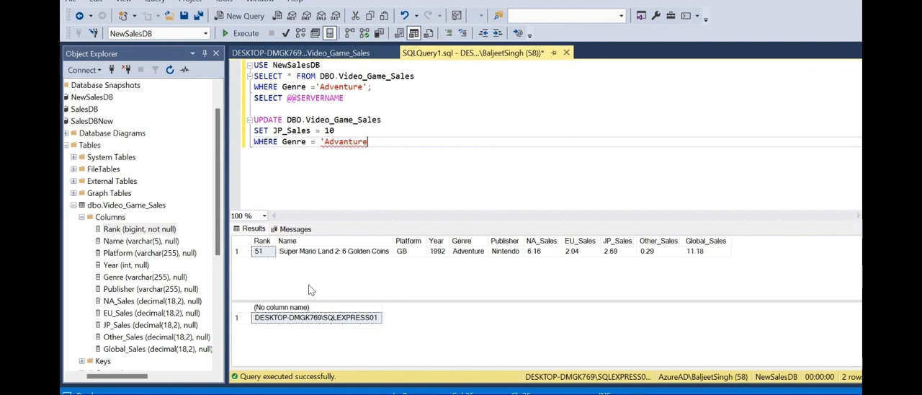
type("';")
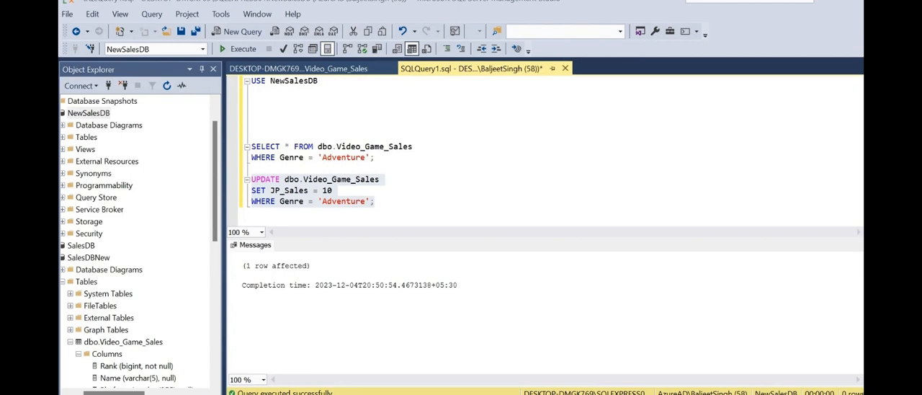
mouse_move(510, 304)
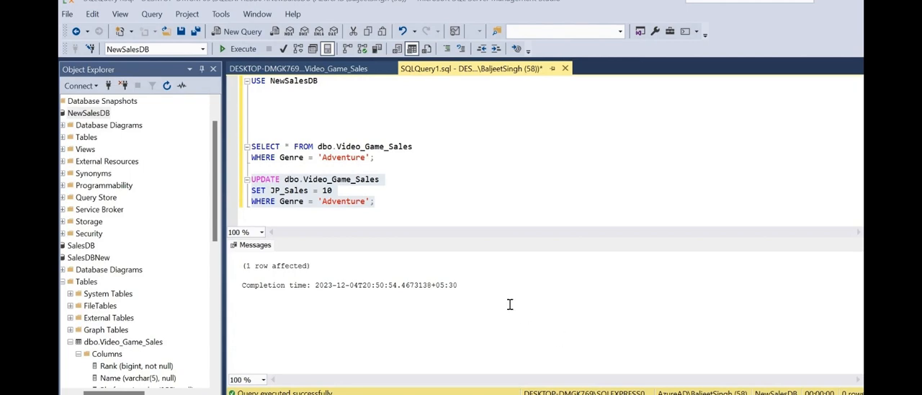
Rerun the Adventure SELECT query, showing Super Mario Land 2 with JP_Sales 10.00
left_click_drag(251, 135, 375, 158)
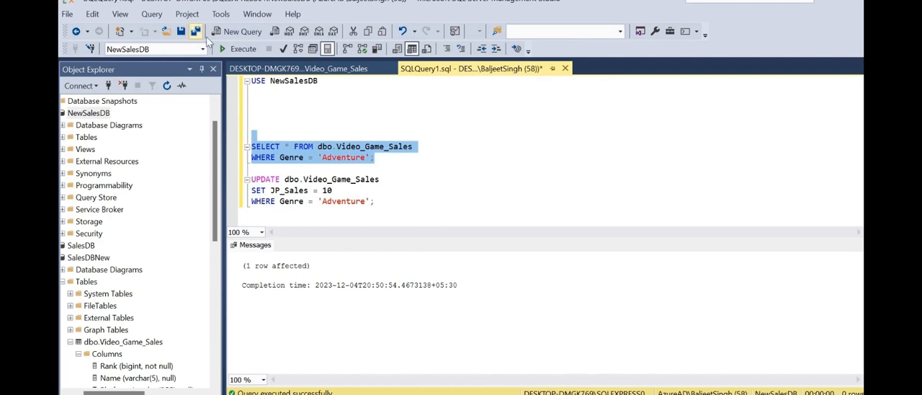
left_click(241, 49)
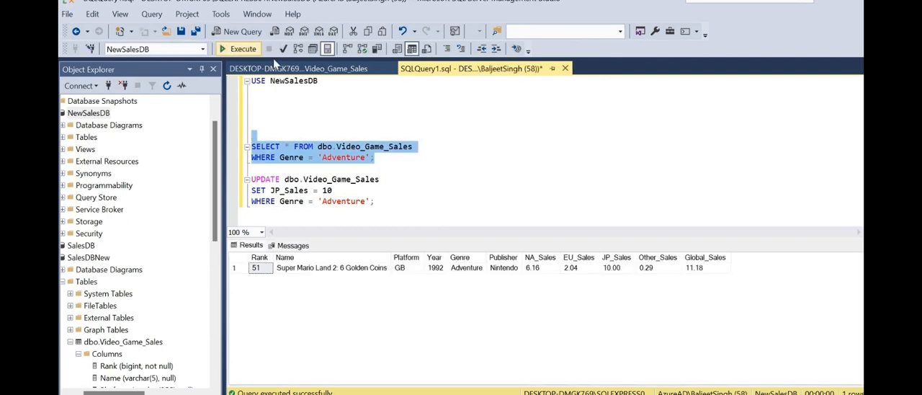
mouse_move(622, 251)
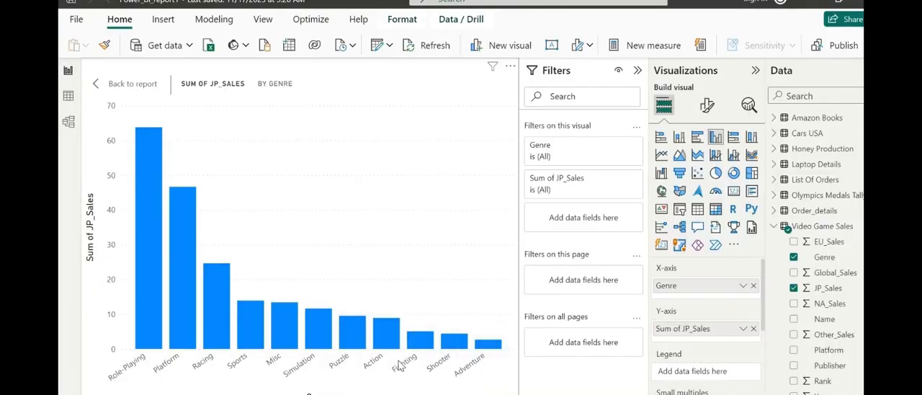
mouse_move(400, 366)
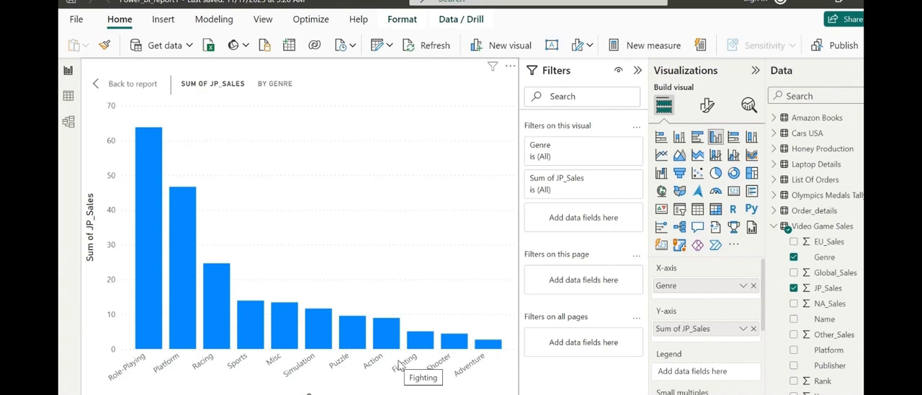
mouse_move(320, 301)
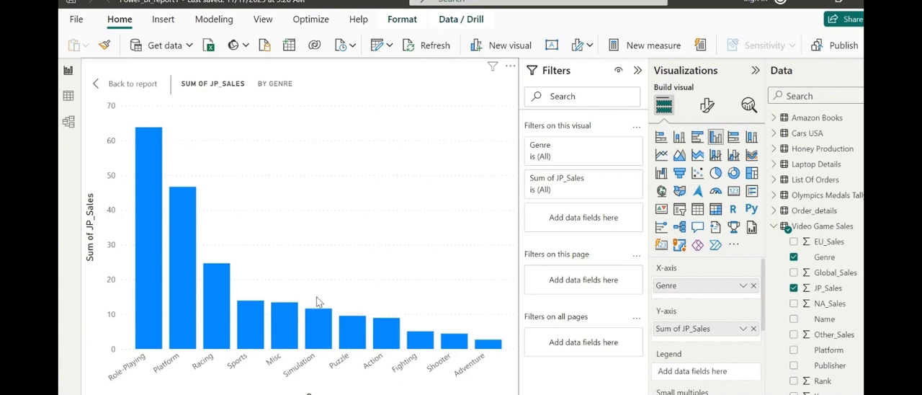
mouse_move(435, 35)
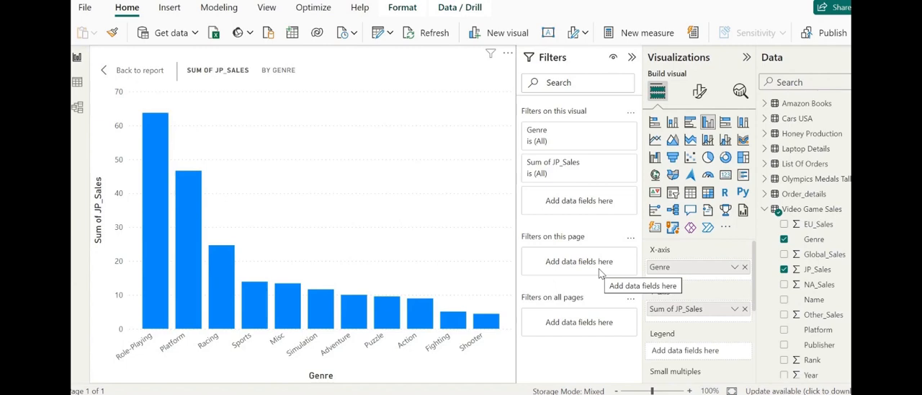
mouse_move(320, 262)
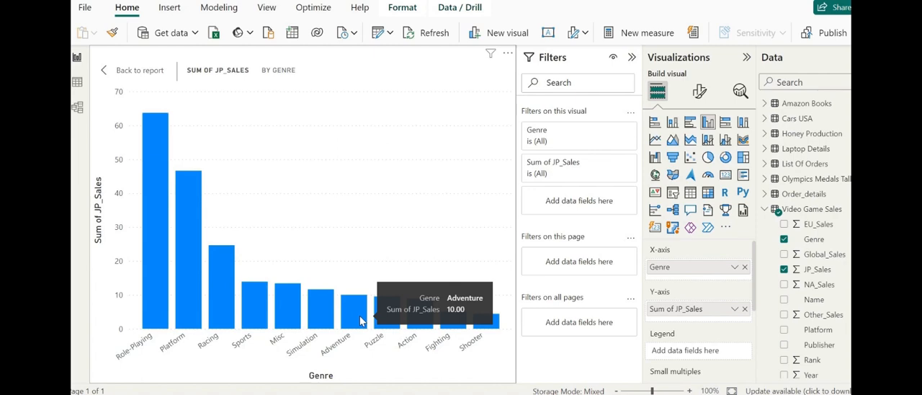
mouse_move(284, 158)
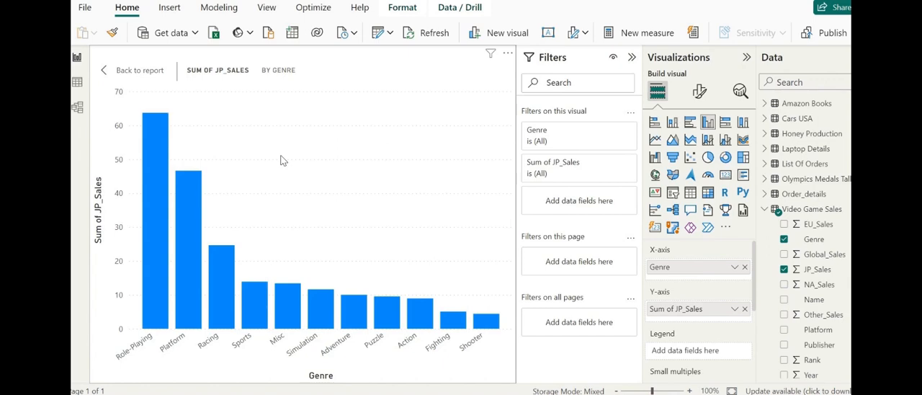
mouse_move(828, 344)
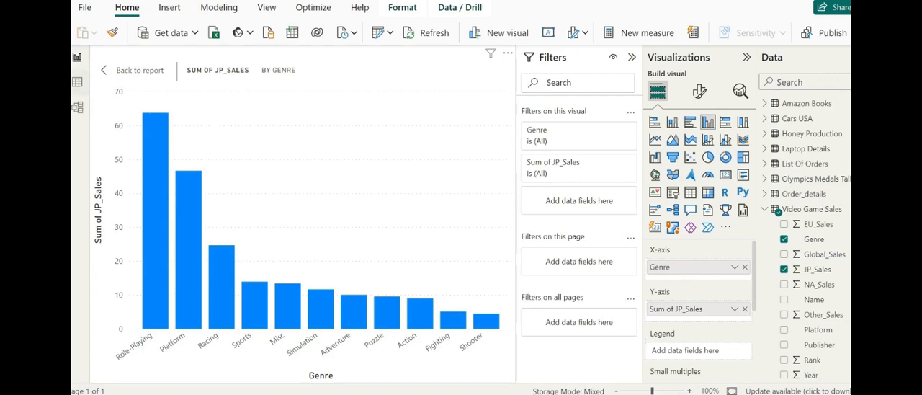
mouse_move(75, 108)
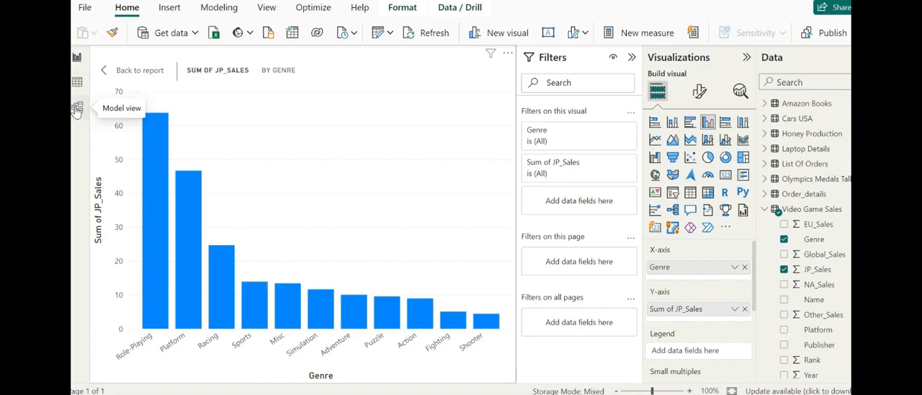
Switch to Model view and expand Video Game Sales' Advanced properties to the Storage mode dropdown
left_click(75, 109)
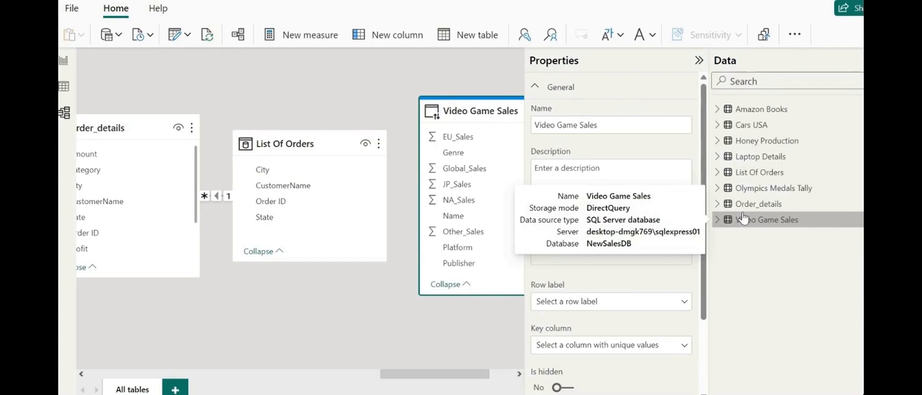
mouse_move(758, 386)
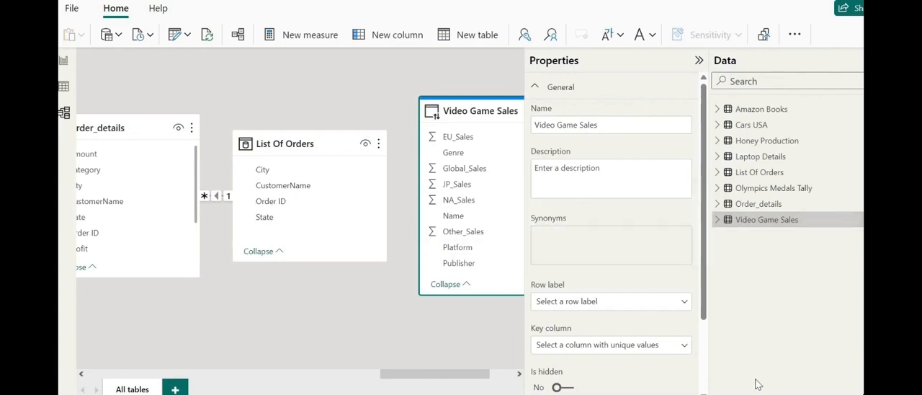
scroll("down", 3)
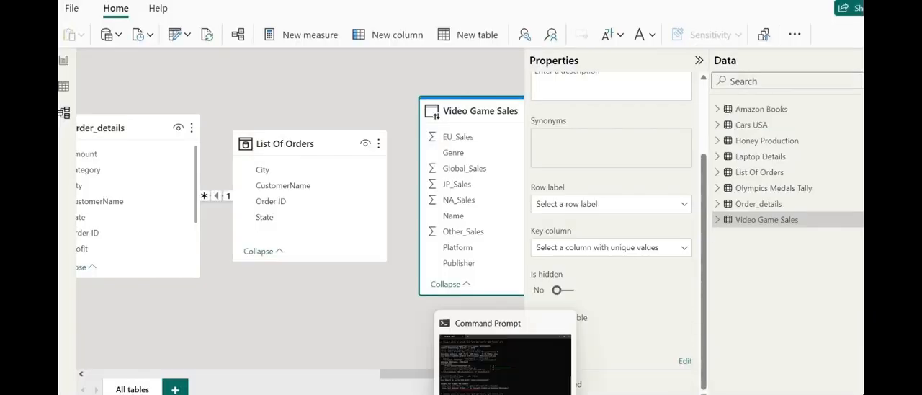
left_click(477, 323)
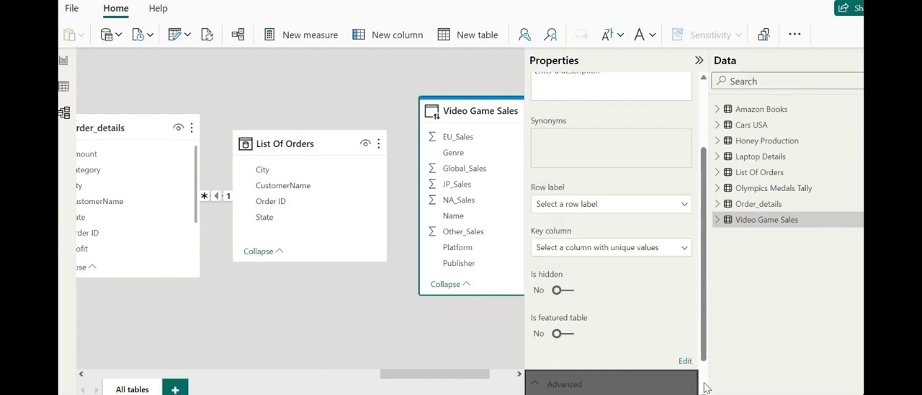
scroll("down", 3)
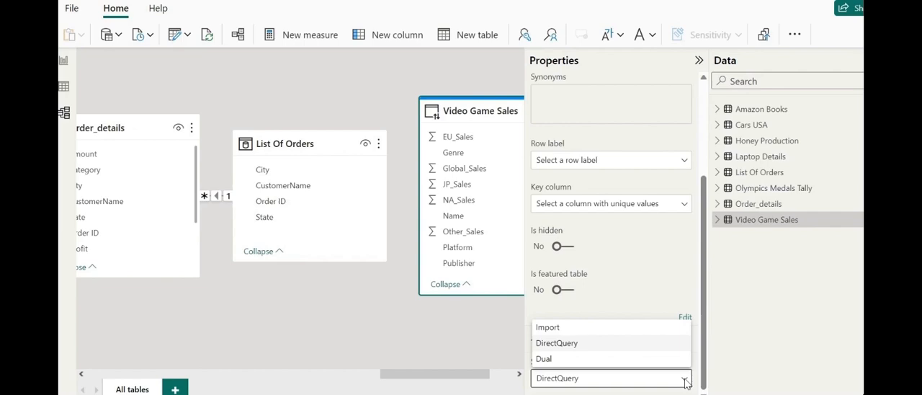
mouse_move(565, 338)
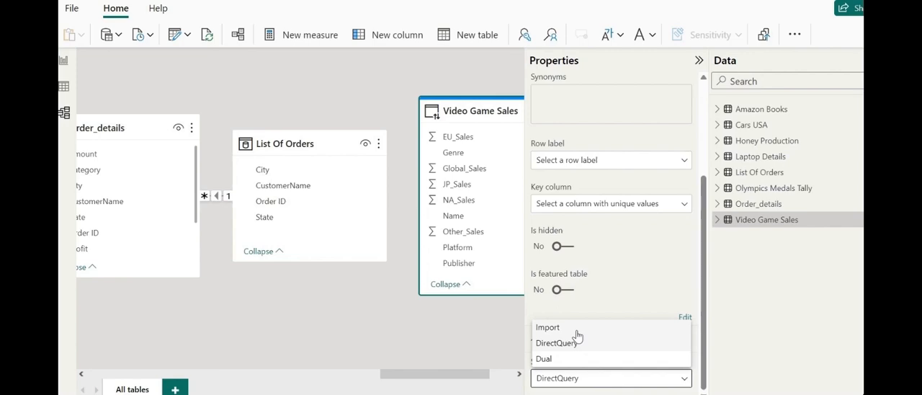
Set Video Game Sales' storage mode to Import and accept the irreversibility warning
left_click(547, 327)
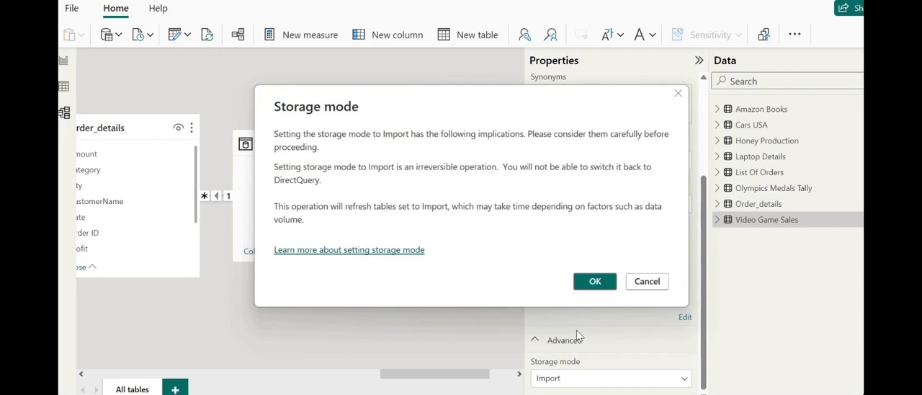
mouse_move(605, 297)
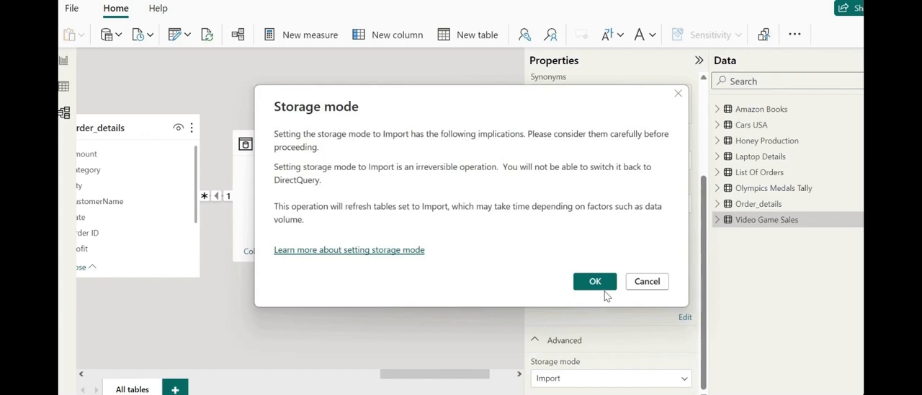
left_click(593, 281)
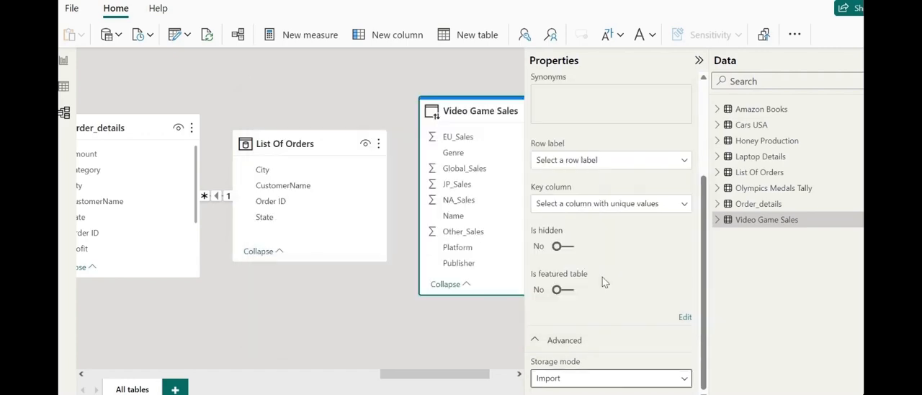